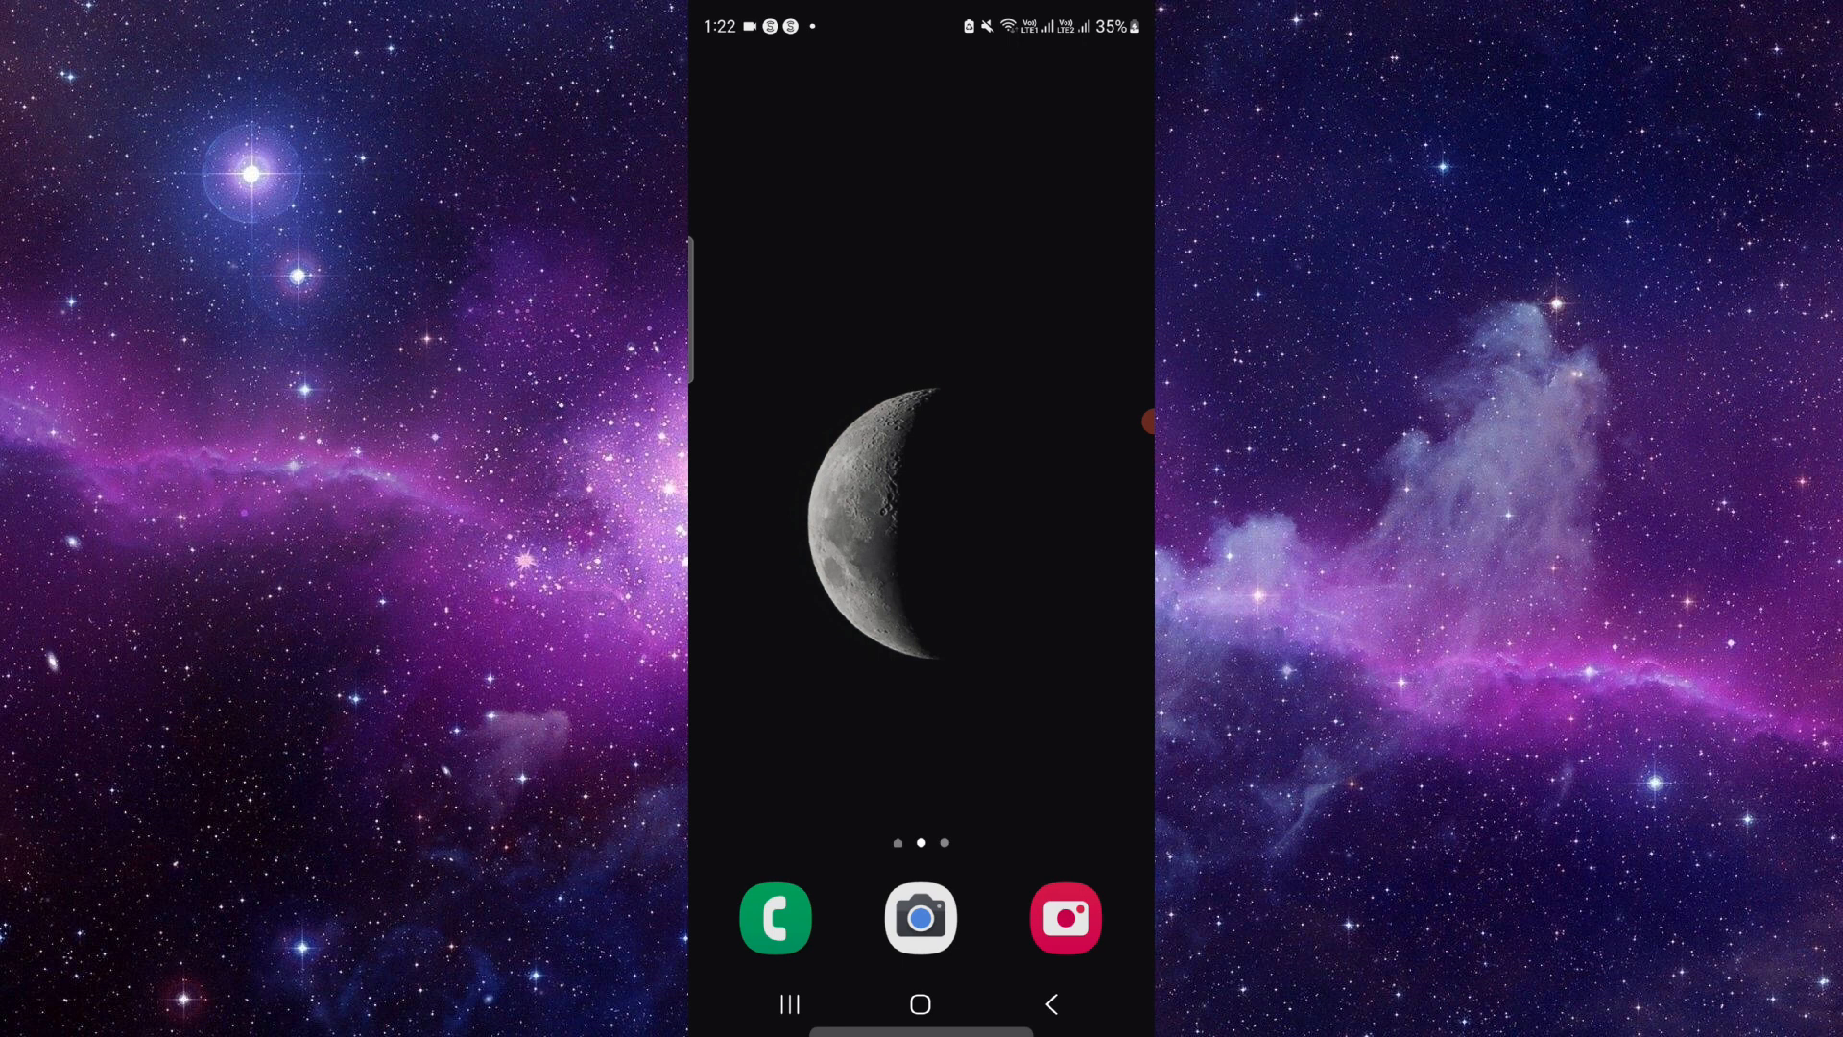
# - Clear the Fantasy app's data, confirming Delete so its storage shows Data 0 B
pyautogui.scroll(3)
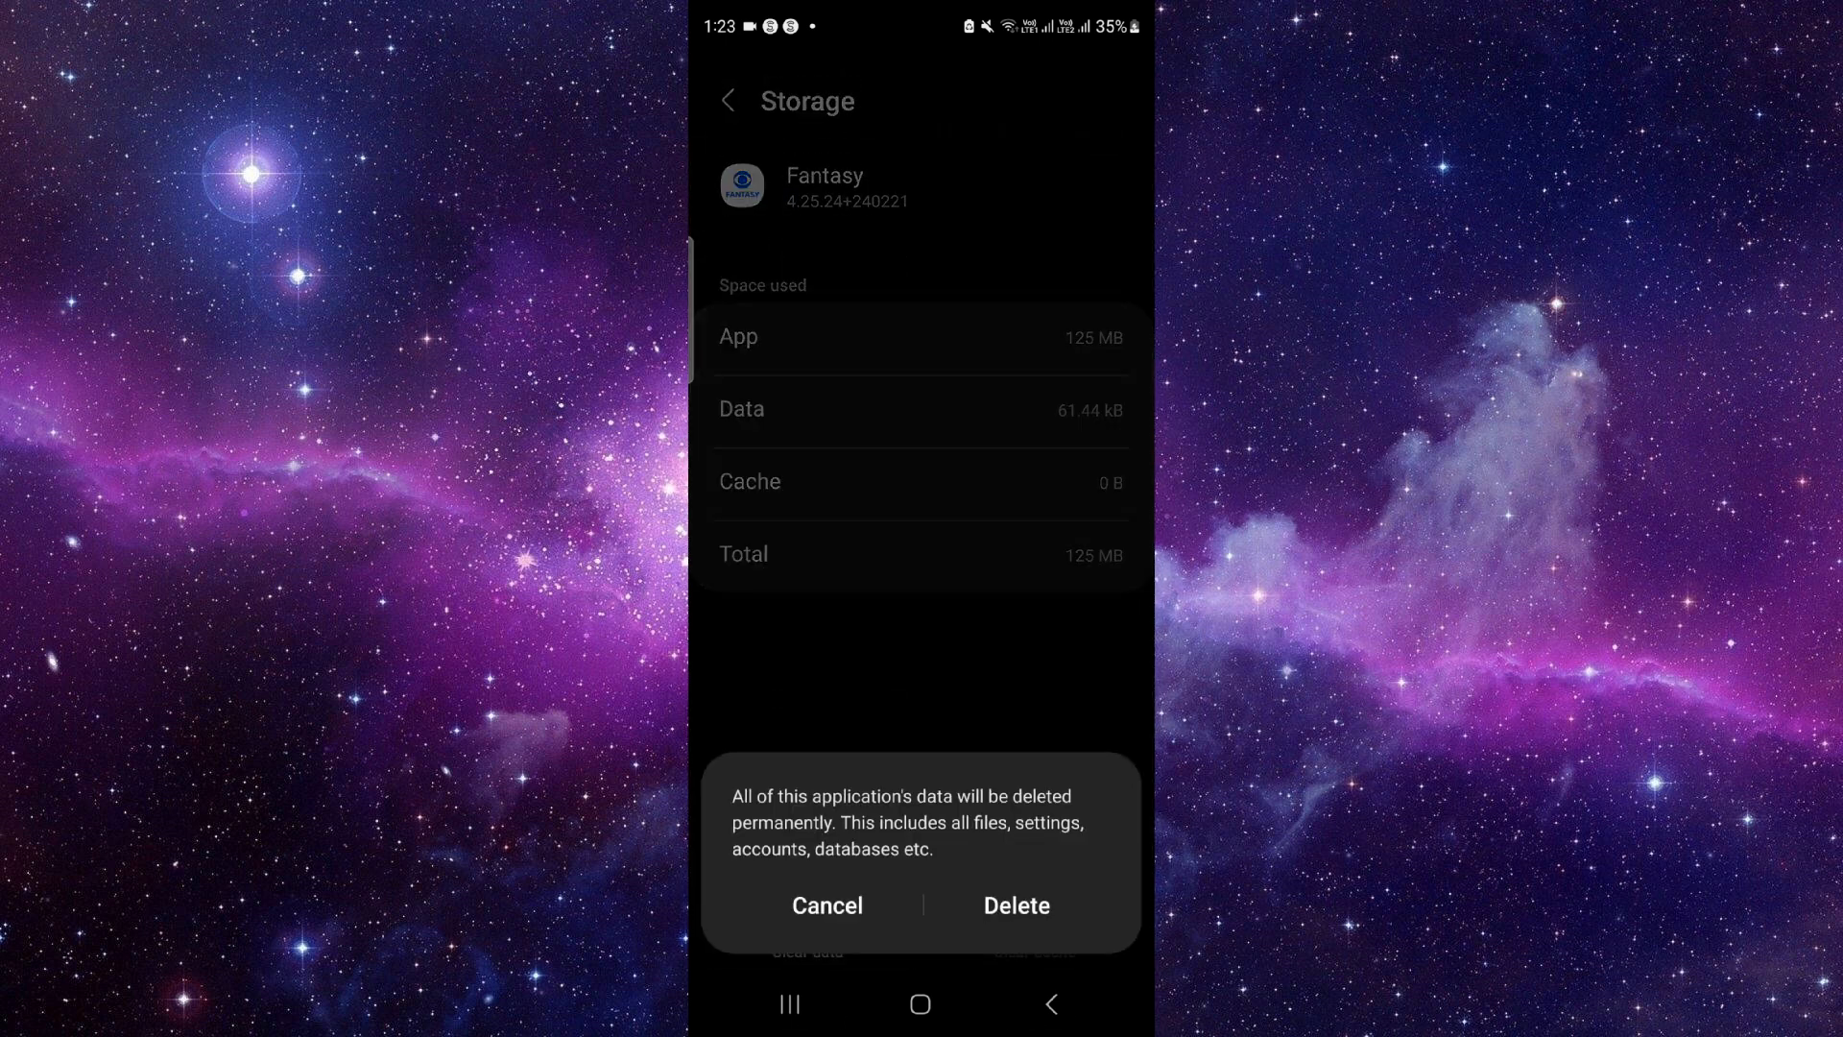
pyautogui.click(1015, 906)
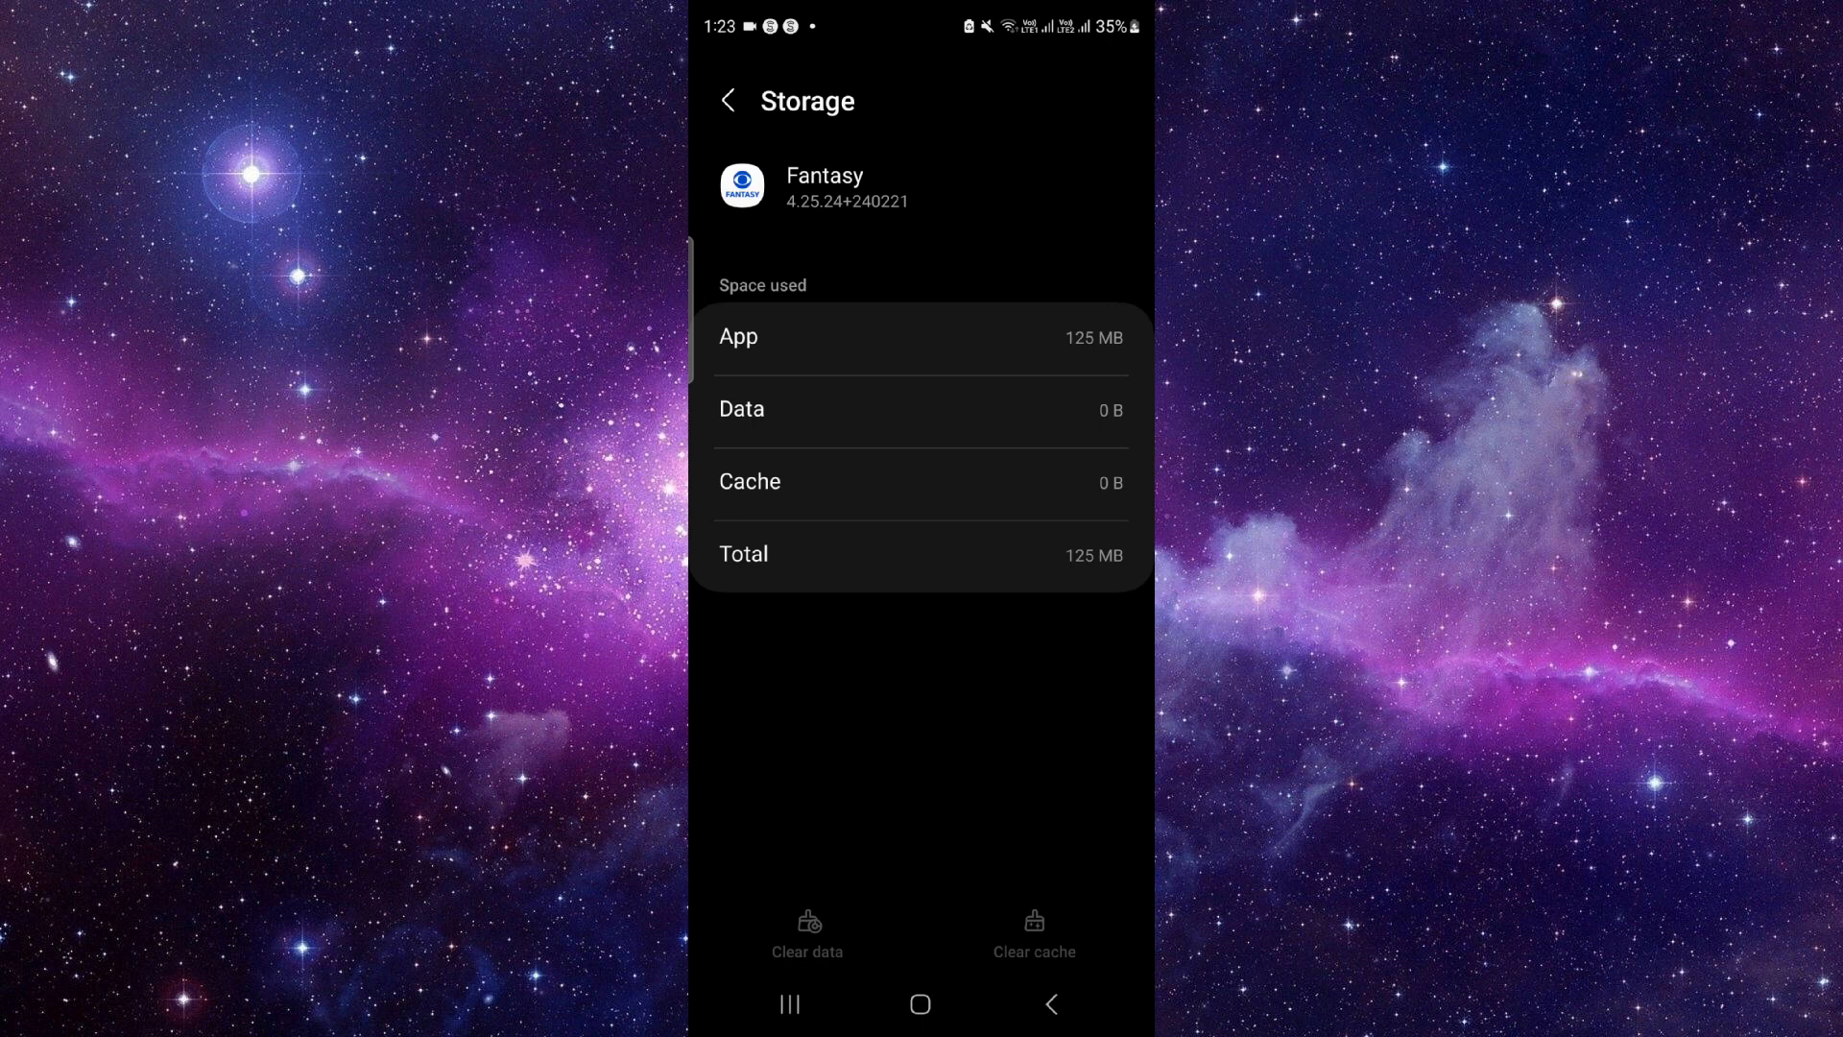